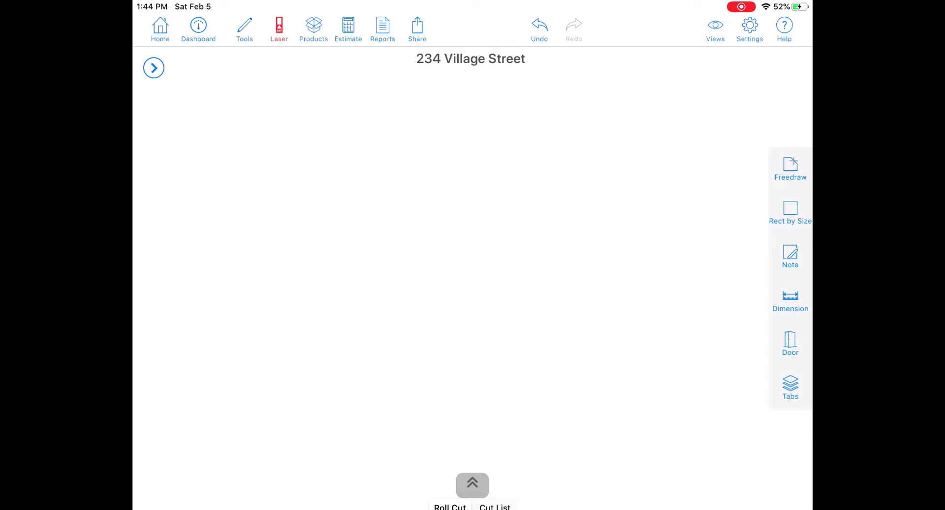
Step: Start a PDF floor-plan import from the Tools list, showing recent files
left_click(244, 29)
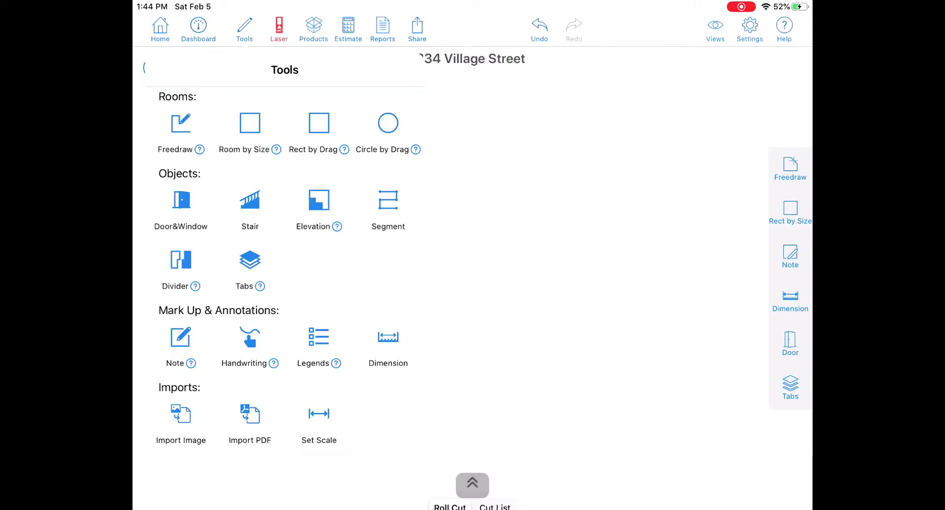
left_click(249, 420)
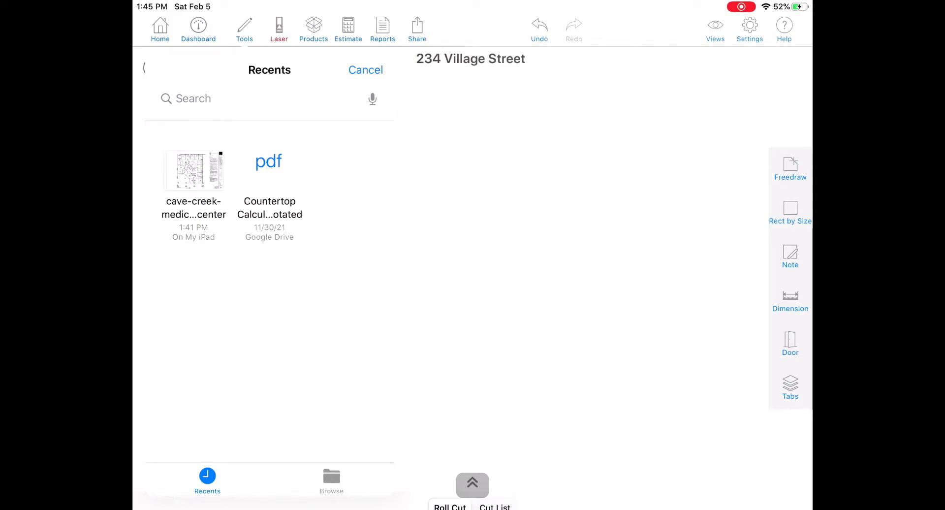
Step: Import the cave-creek medical center PDF onto the 234 Village Street drawing
left_click(365, 70)
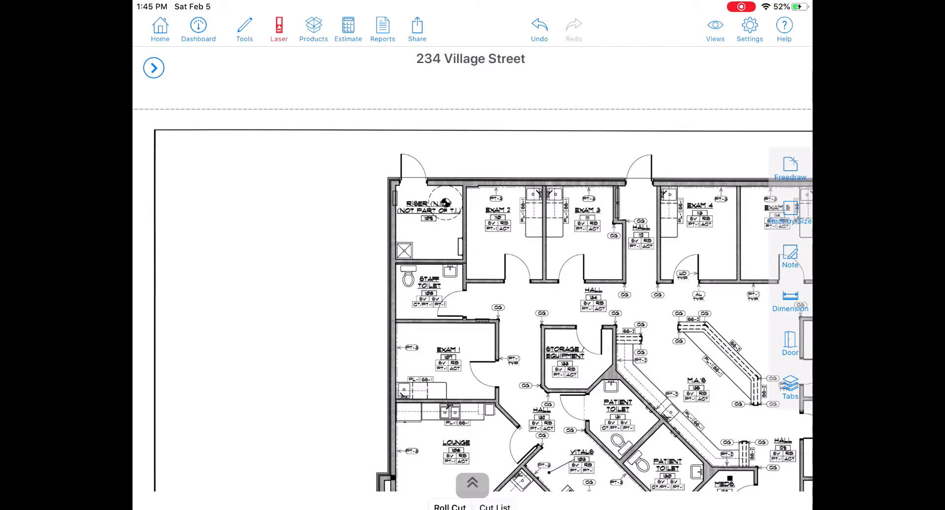
Step: Begin Set Scale and draw a reference line across the doorway, currently measuring 2'9"
left_click(244, 28)
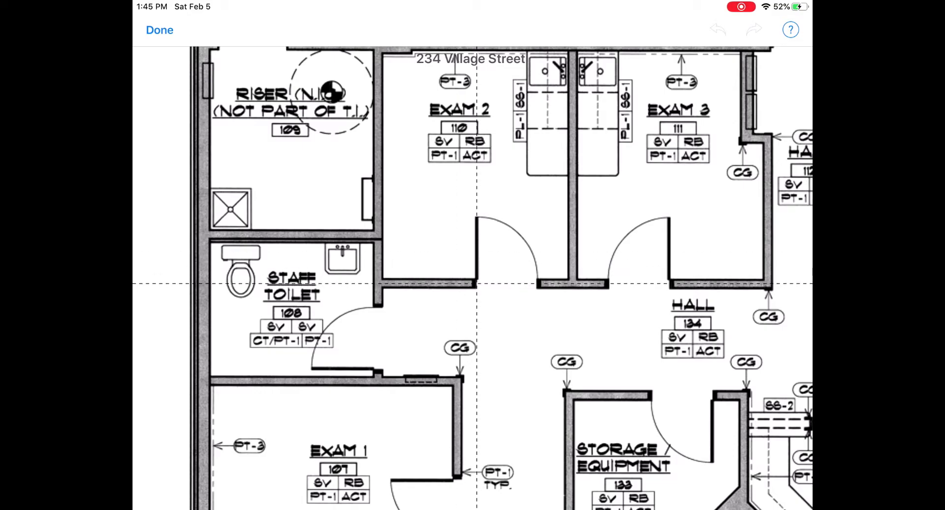
left_click_drag(474, 285, 515, 282)
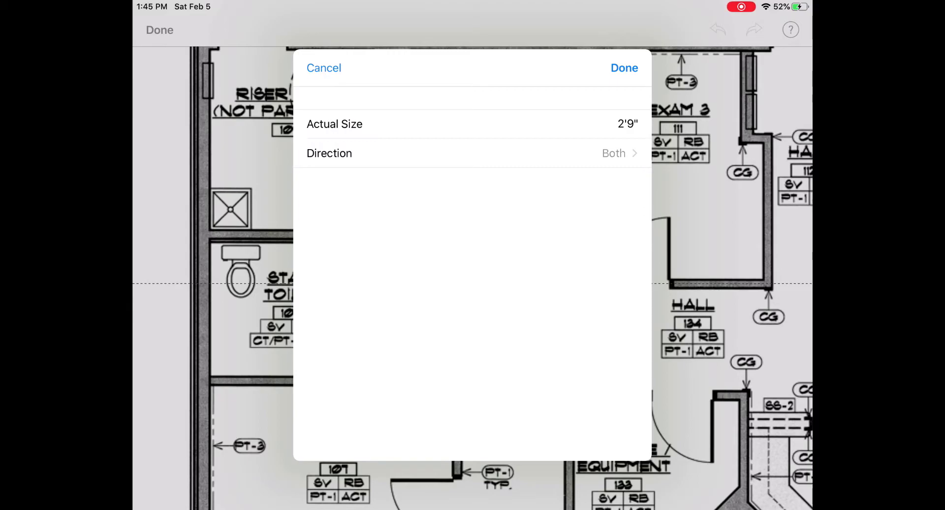
Step: Set the doorway reference's actual size to 3' so the floor plan rescales
left_click(627, 123)
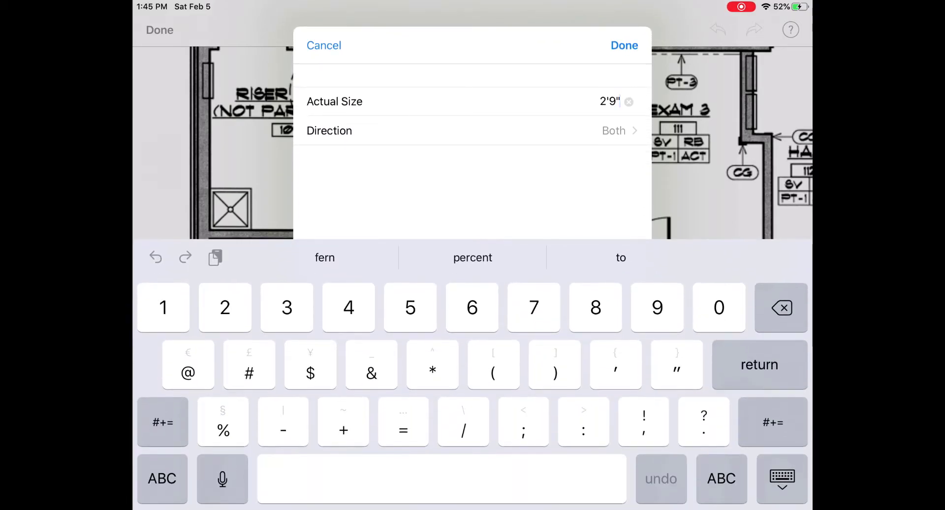
type("3")
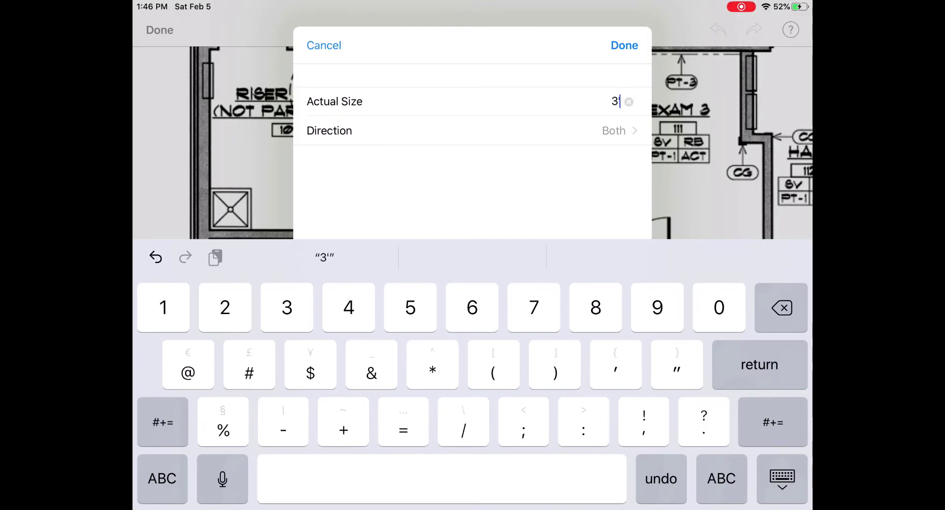
left_click(623, 45)
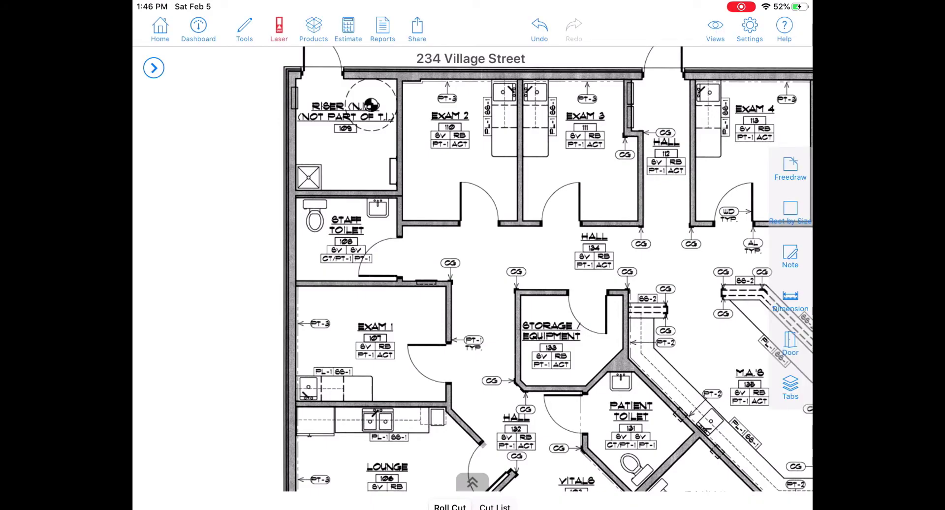
Step: Dimension the Exam 2 doorway opening; the line reads 3'0", confirming the scale
left_click(245, 28)
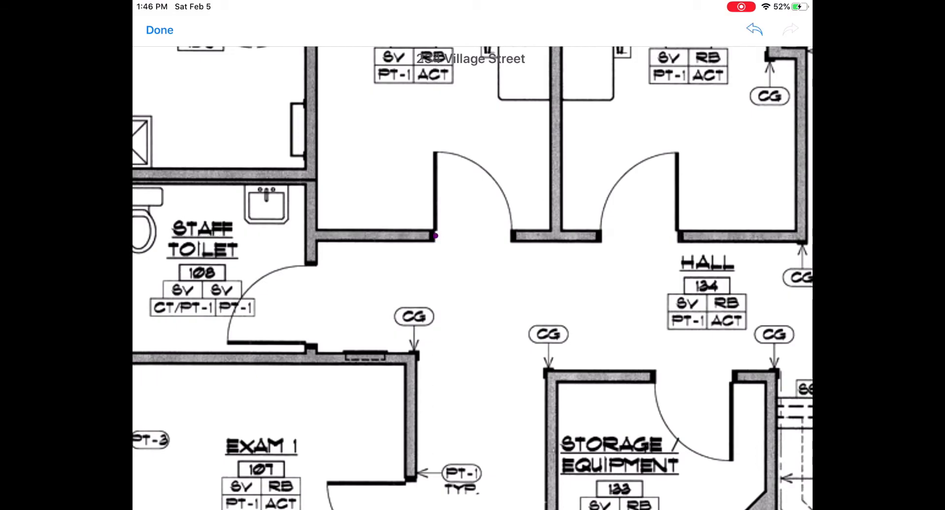
left_click_drag(435, 237, 510, 239)
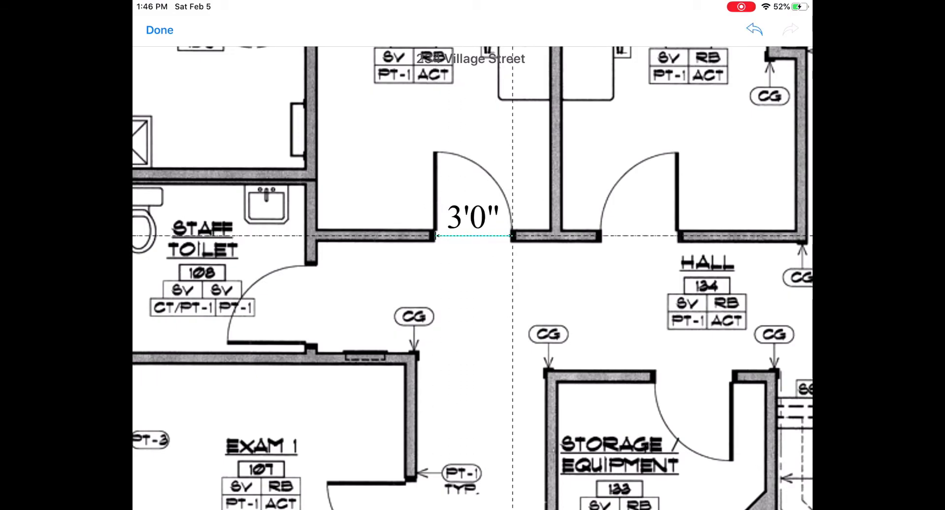
left_click(472, 236)
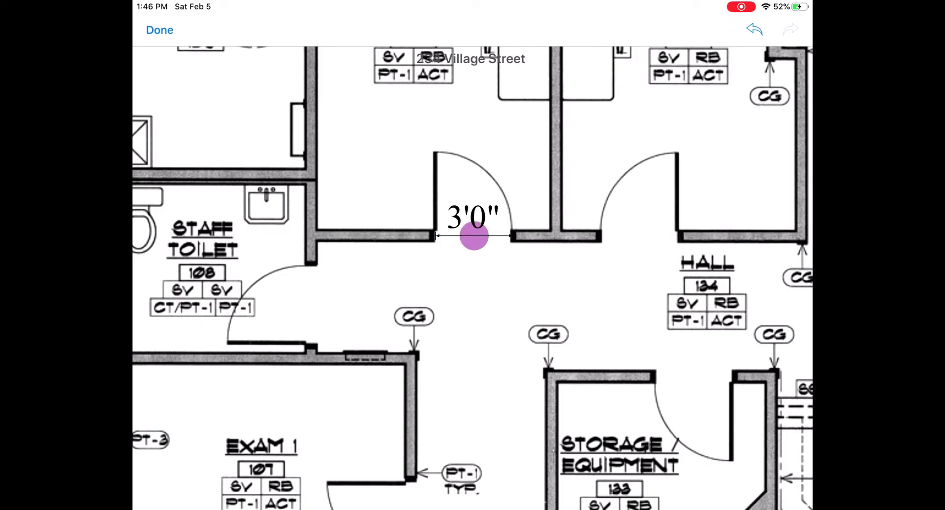